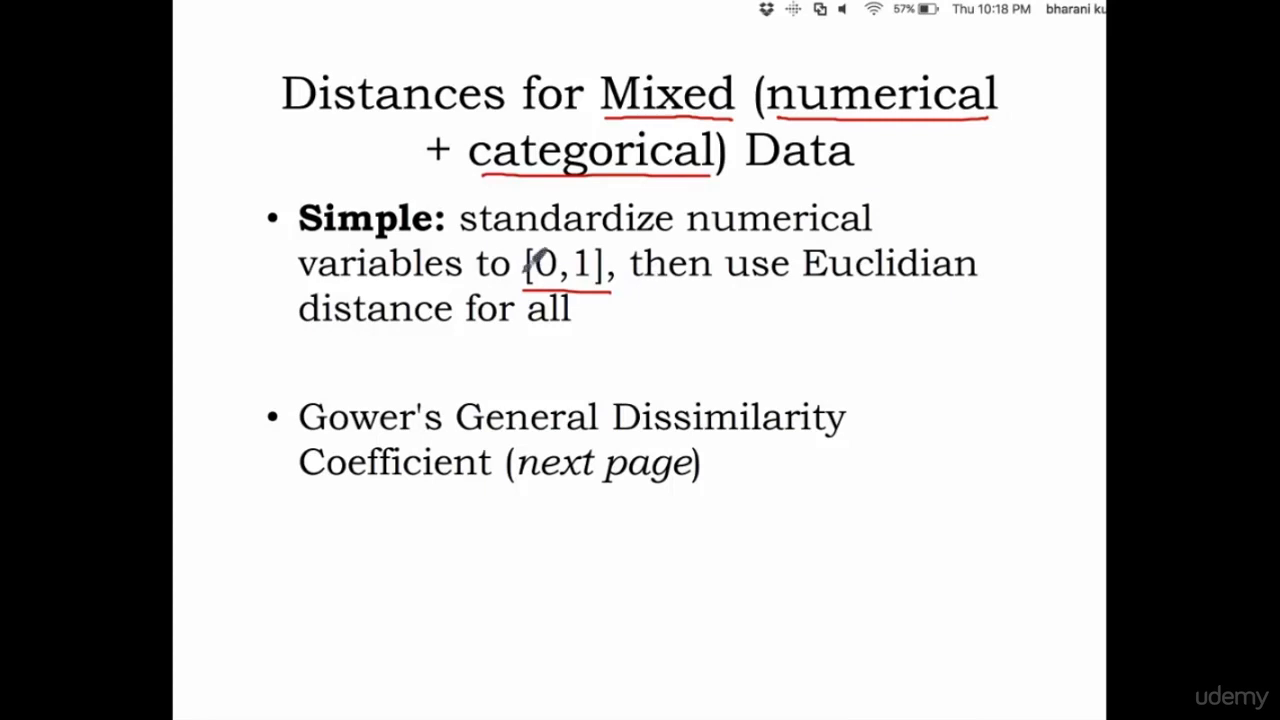
{"action": "mouse_move", "coordinate": [625, 365]}
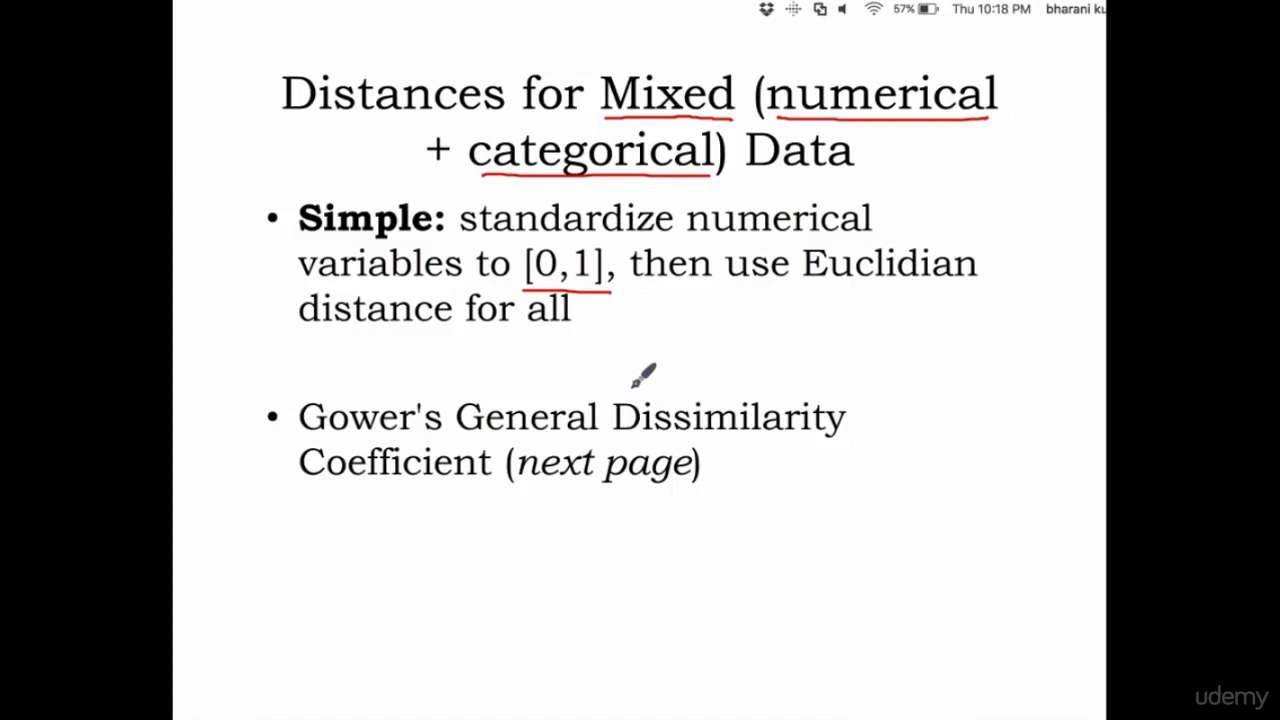
{"action": "mouse_move", "coordinate": [670, 378]}
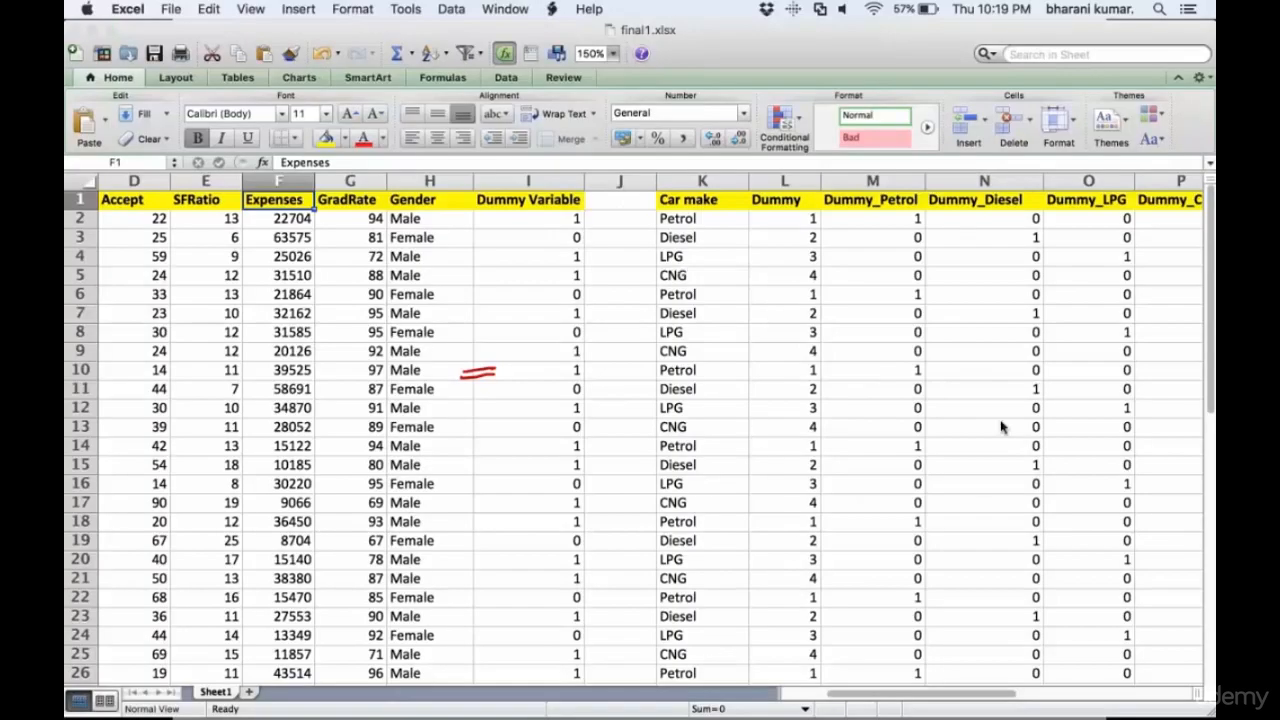
{"action": "mouse_move", "coordinate": [1205, 265]}
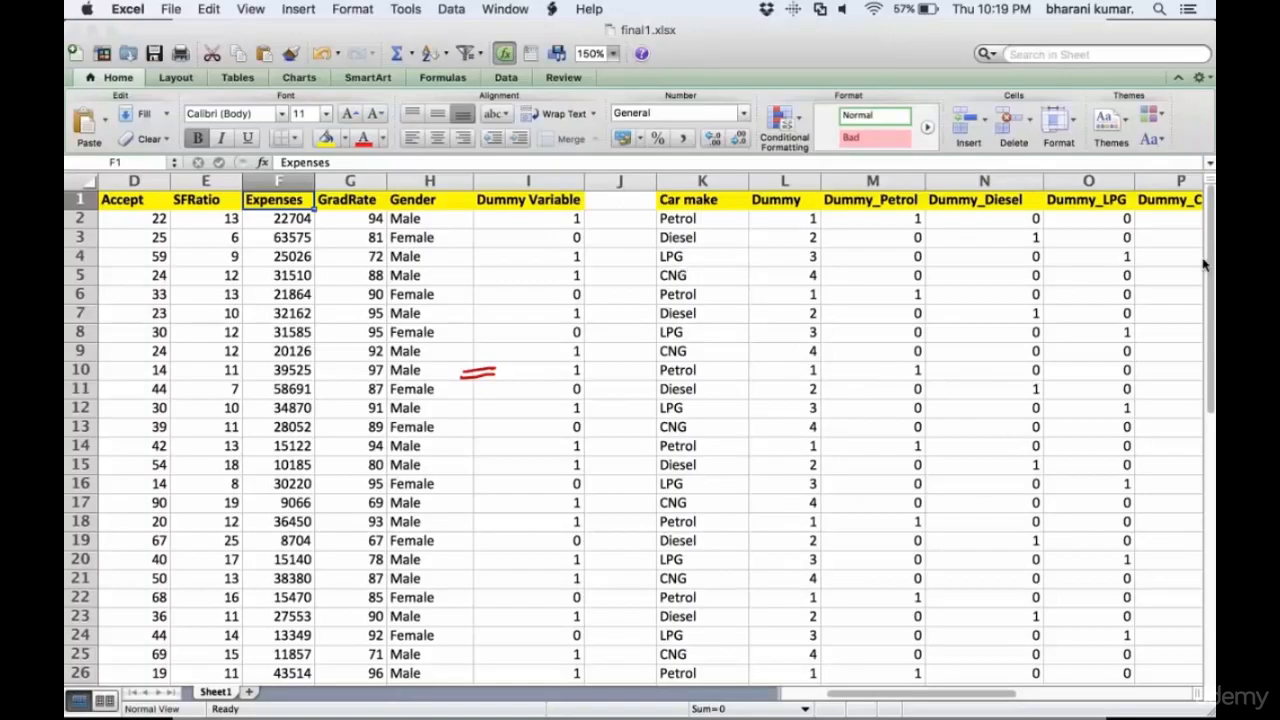
Step: Hide the Gender column, its dummy-variable columns, and the dummy car make columns
{"action": "scroll", "scroll_direction": "left", "scroll_amount": 3}
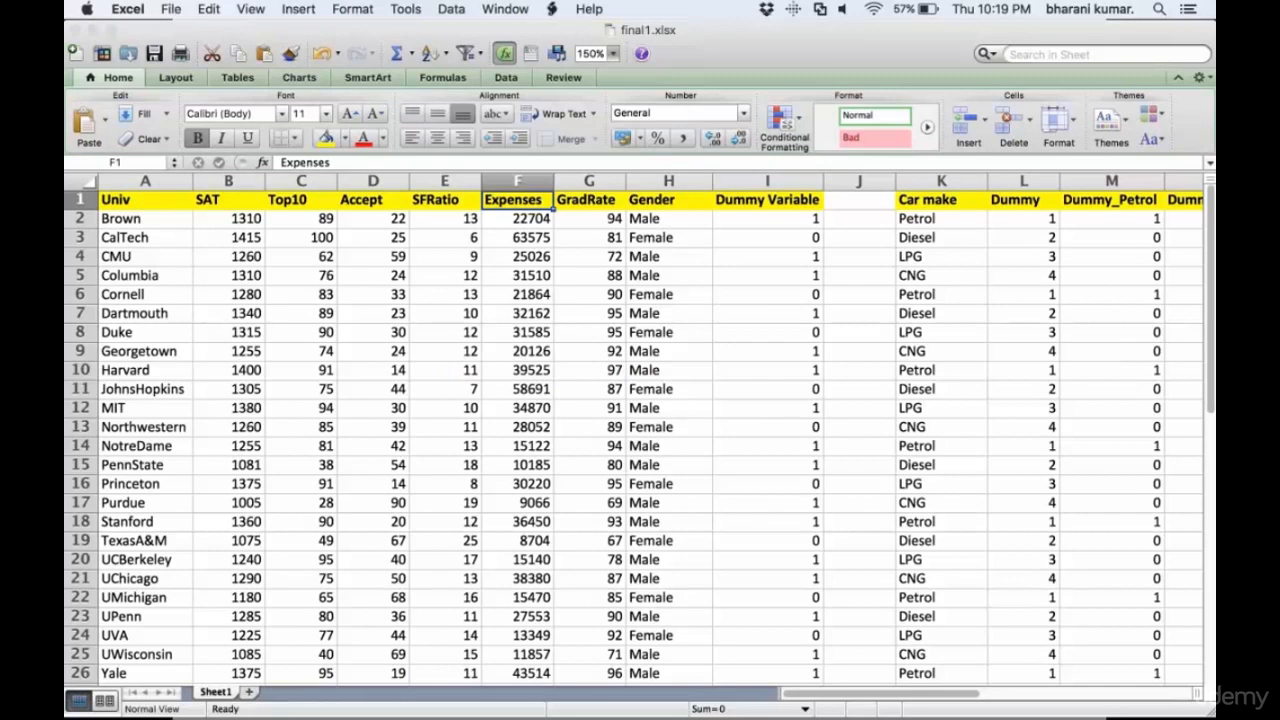
{"action": "left_click", "coordinate": [767, 199]}
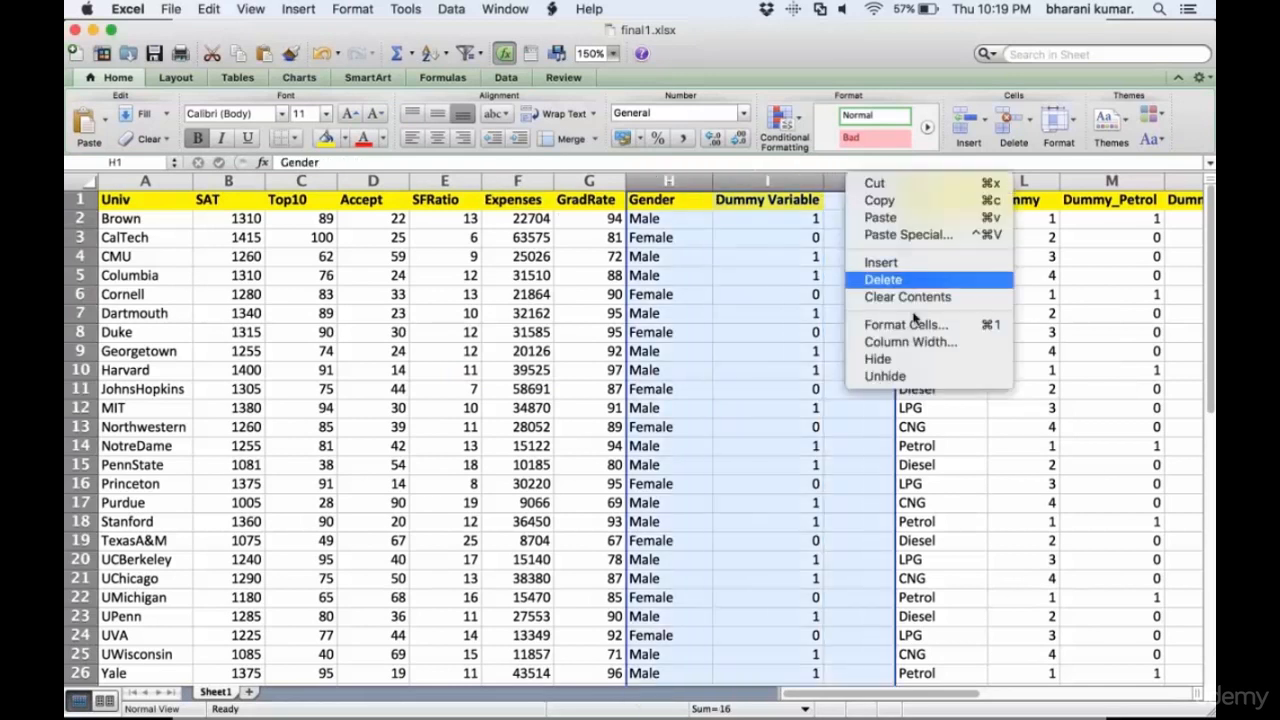
{"action": "left_click", "coordinate": [883, 279]}
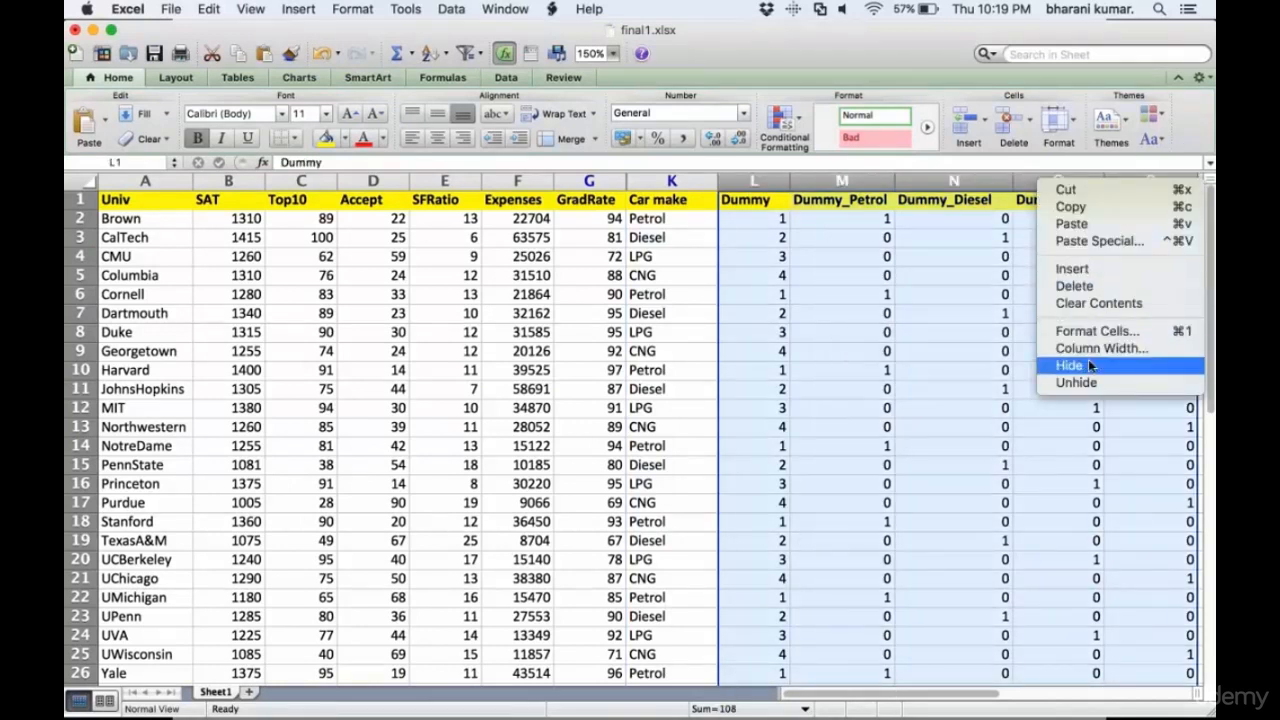
{"action": "left_click", "coordinate": [1069, 365]}
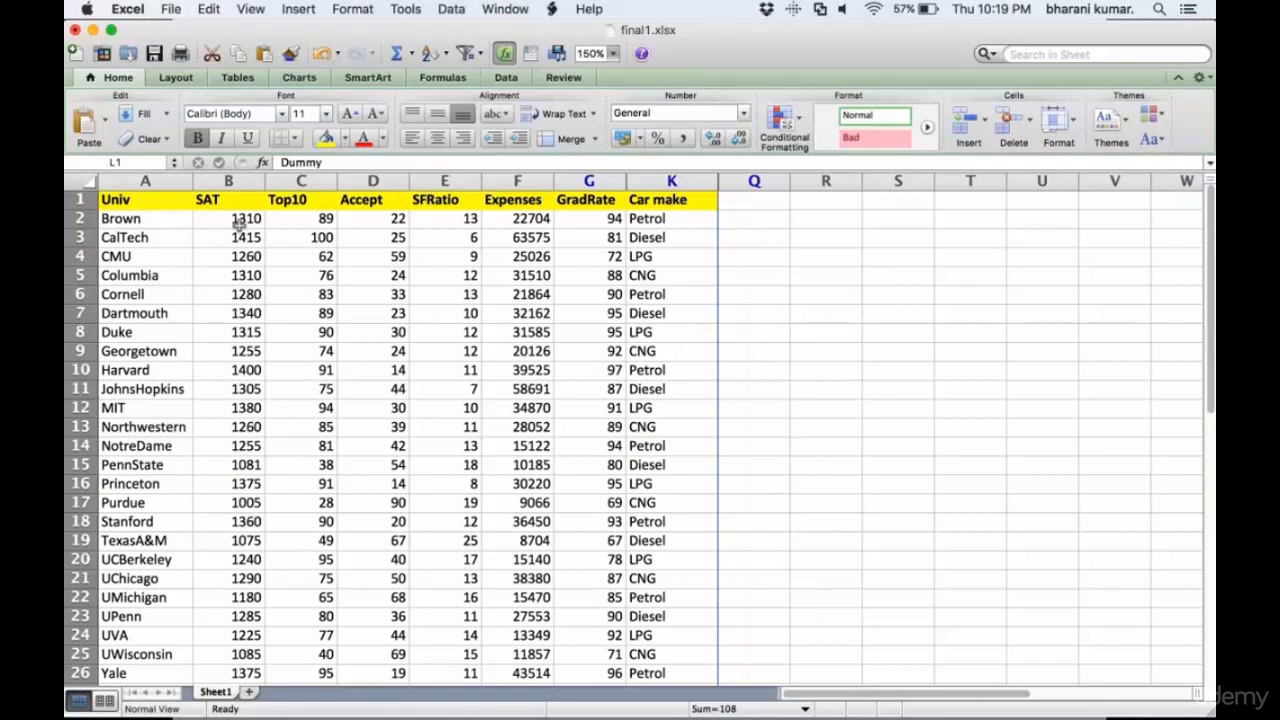
{"action": "mouse_move", "coordinate": [683, 197]}
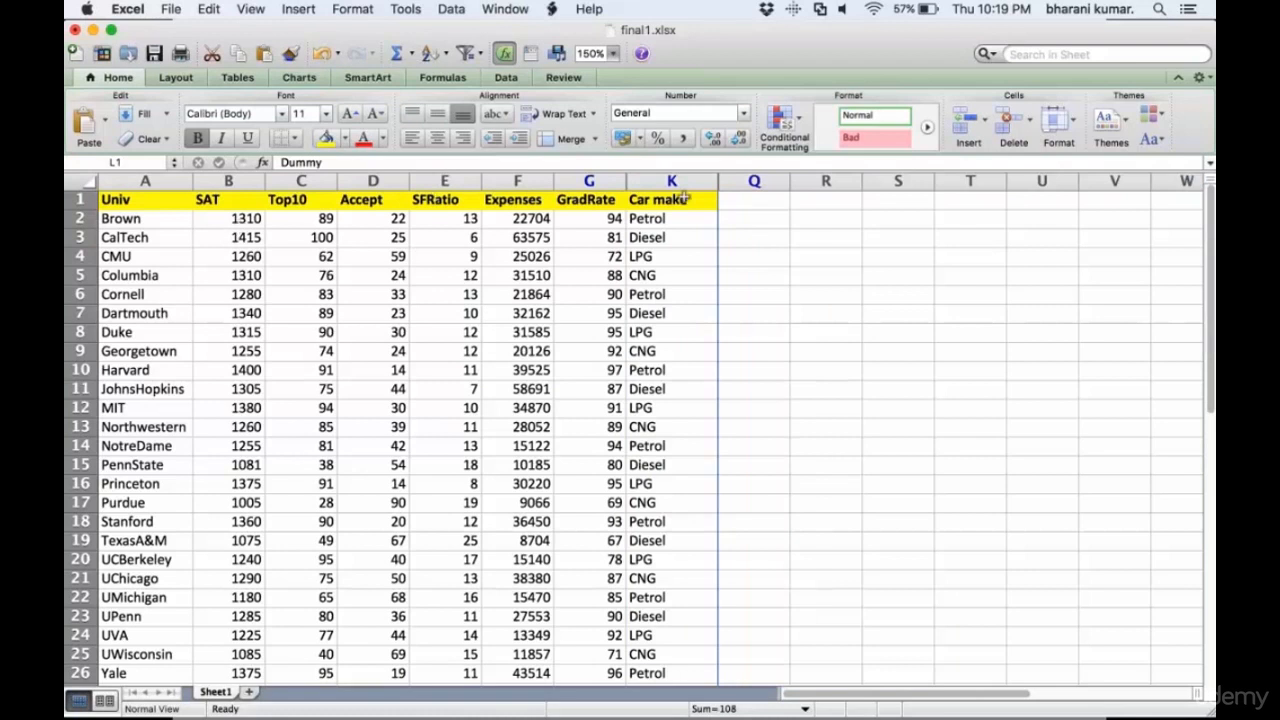
{"action": "mouse_move", "coordinate": [800, 340]}
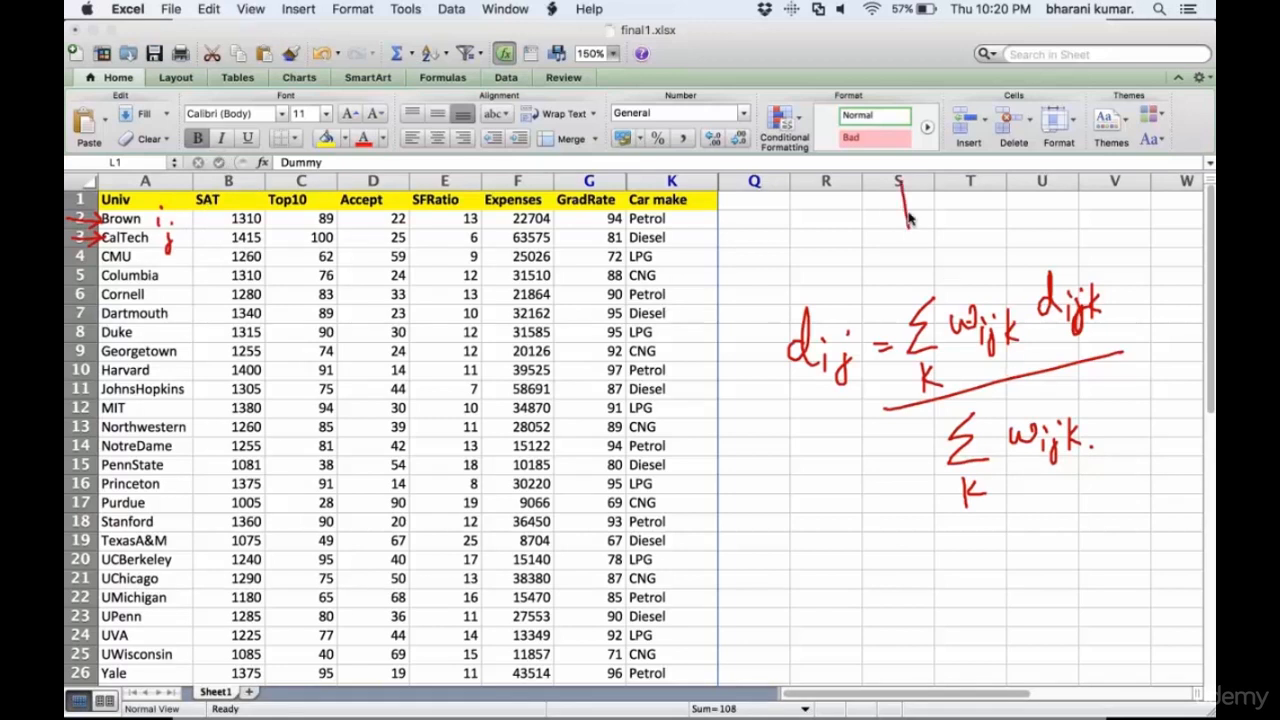
Step: Label the first variable column as k=1 with the screen pen
{"action": "left_click_drag", "start_coordinate": [905, 230], "coordinate": [960, 200]}
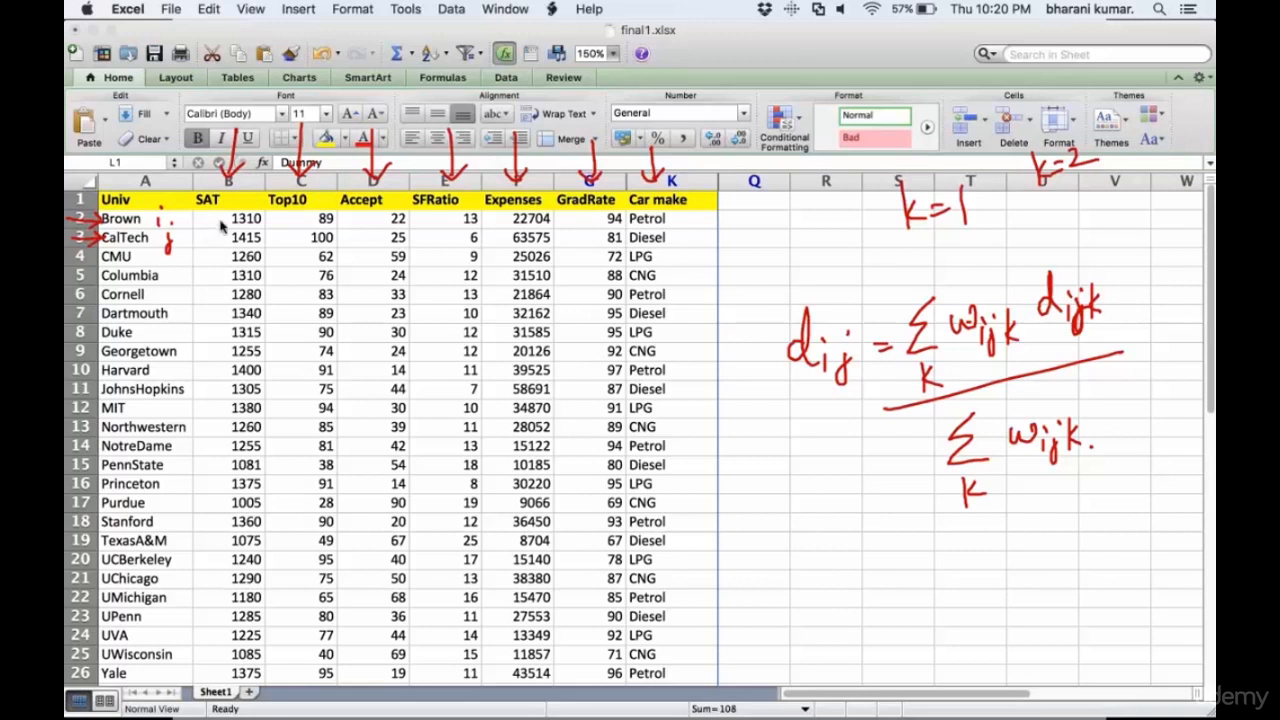
{"action": "mouse_move", "coordinate": [182, 402]}
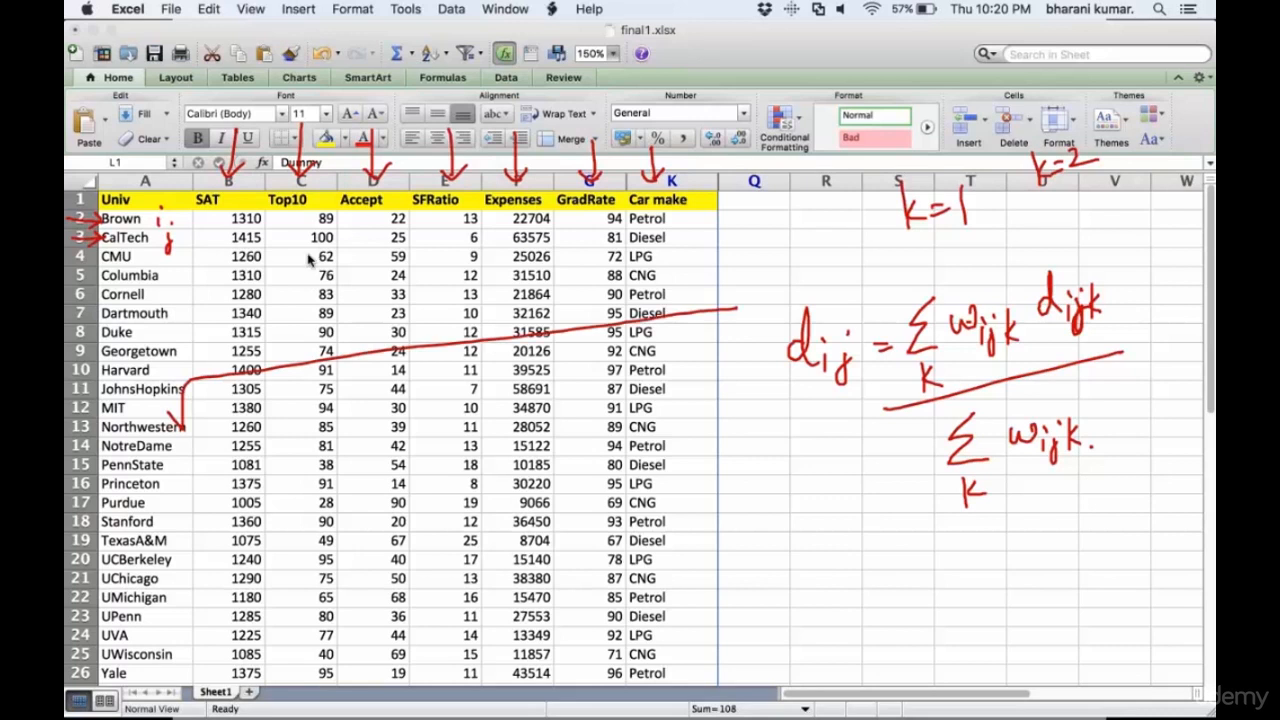
{"action": "mouse_move", "coordinate": [235, 210]}
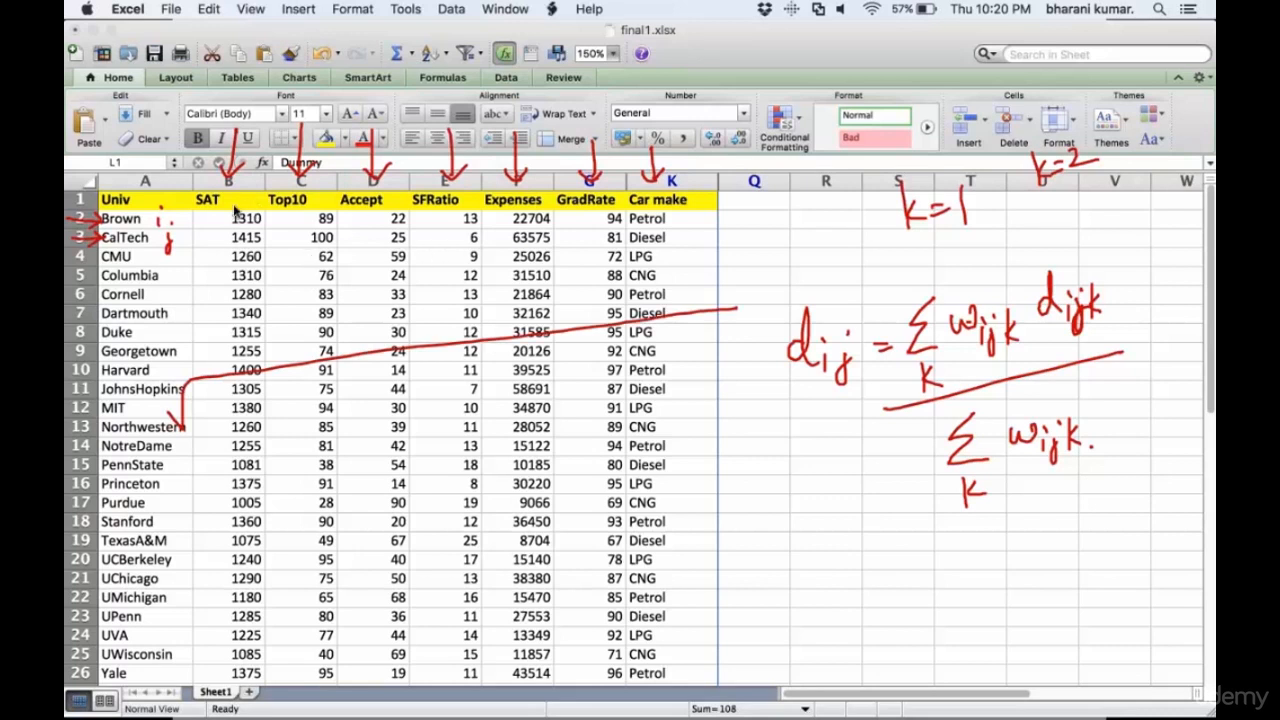
{"action": "mouse_move", "coordinate": [590, 237]}
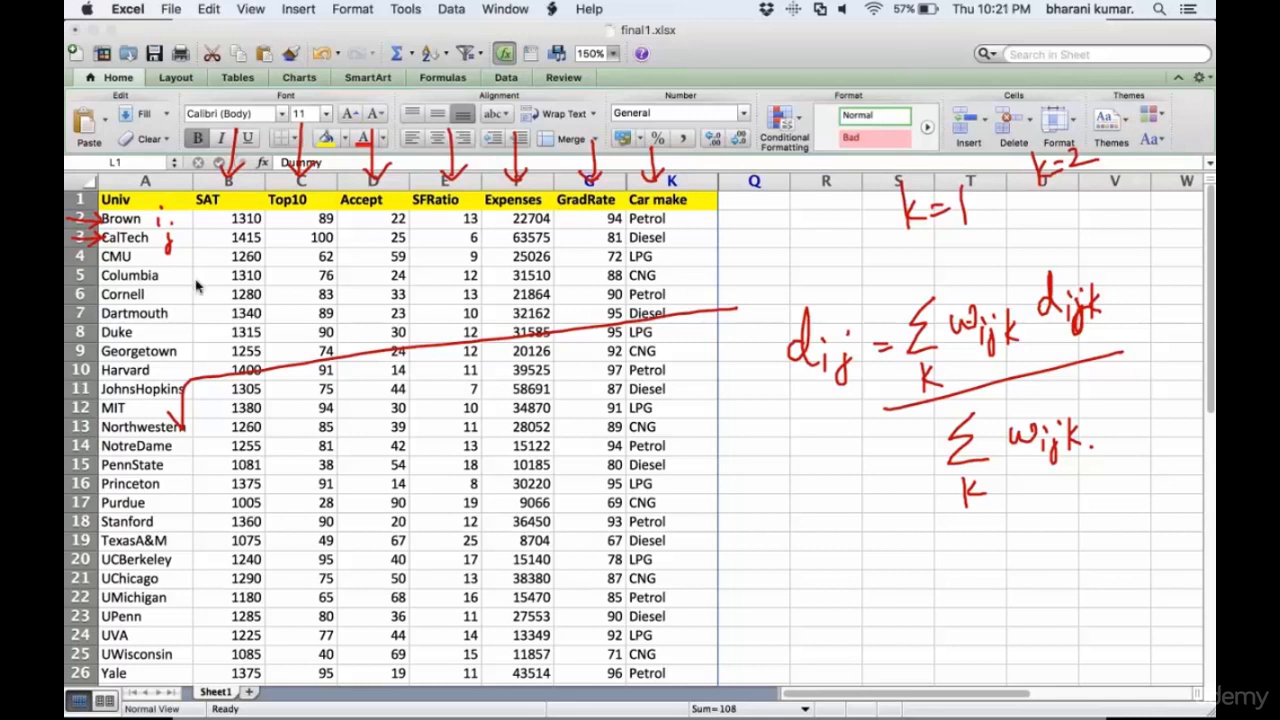
{"action": "mouse_move", "coordinate": [532, 232]}
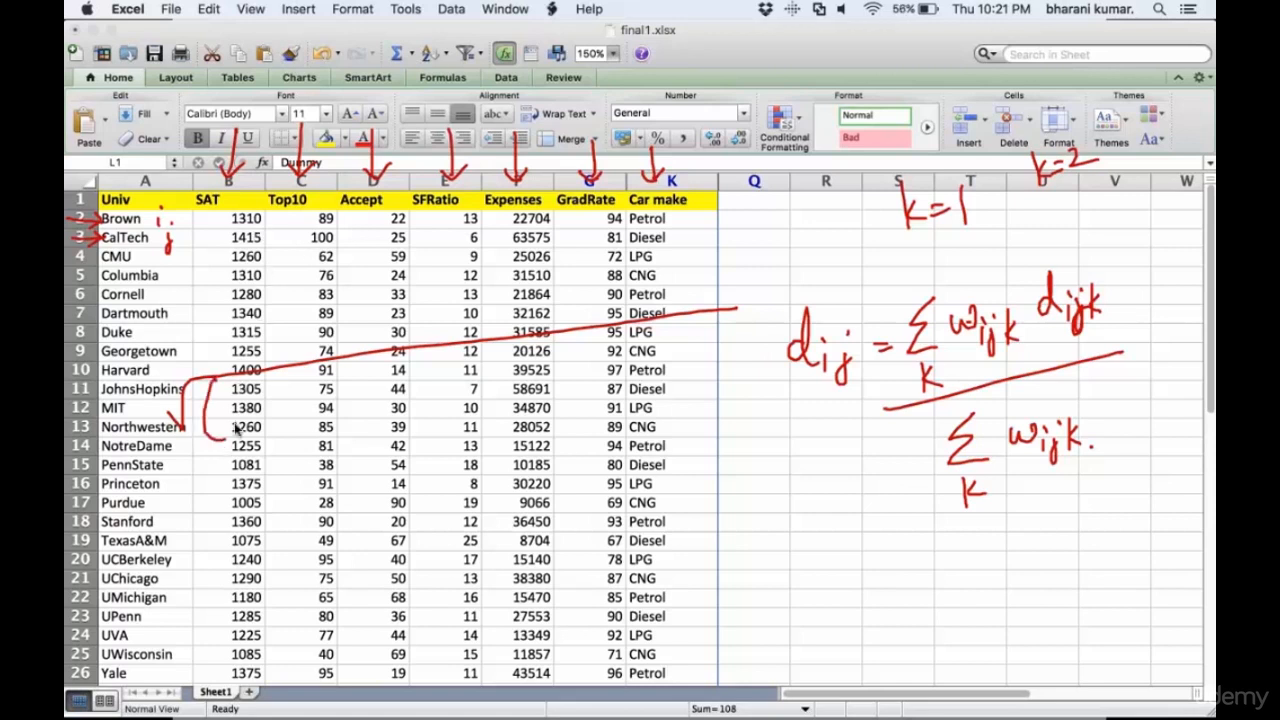
{"action": "mouse_move", "coordinate": [235, 405]}
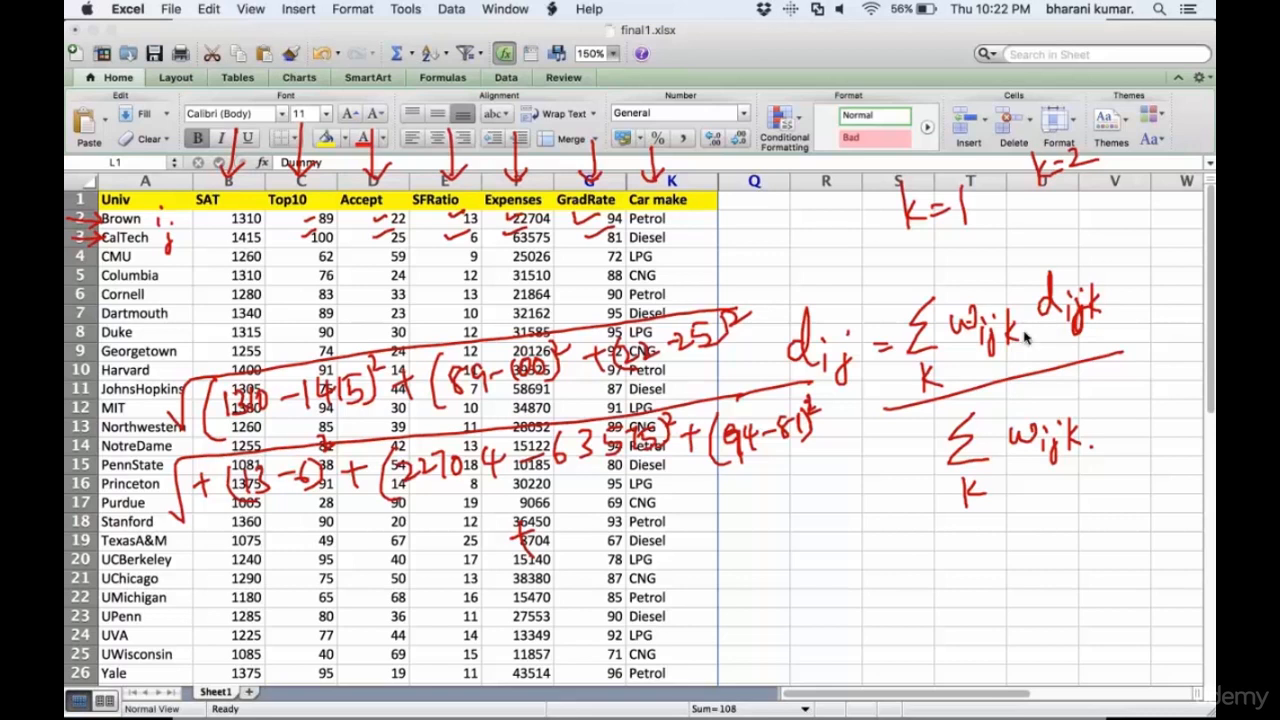
{"action": "mouse_move", "coordinate": [635, 558]}
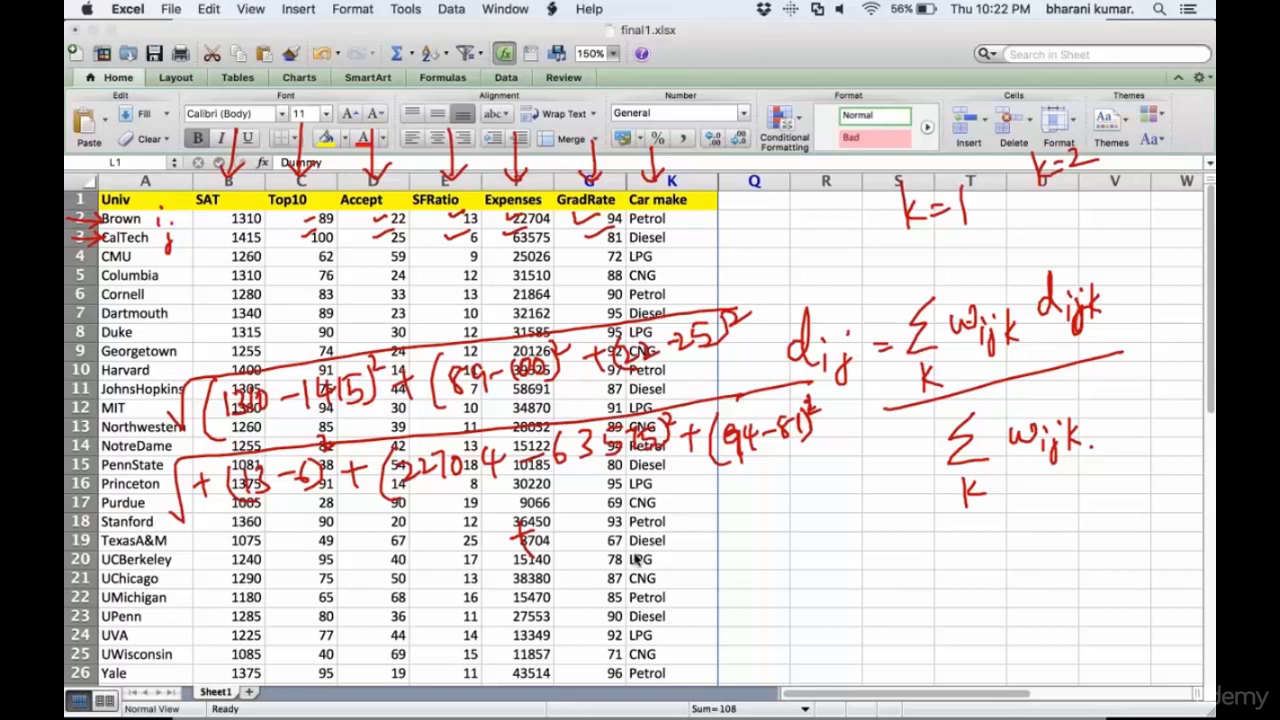
{"action": "mouse_move", "coordinate": [295, 245]}
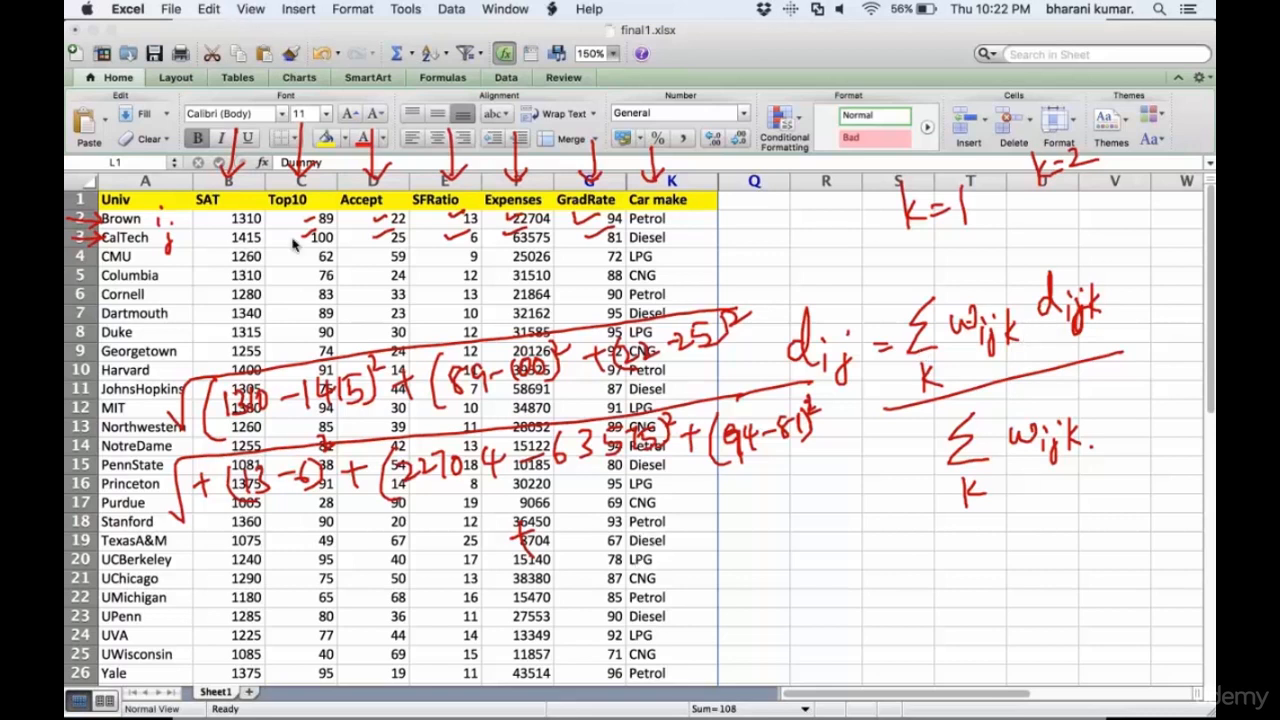
{"action": "mouse_move", "coordinate": [210, 210]}
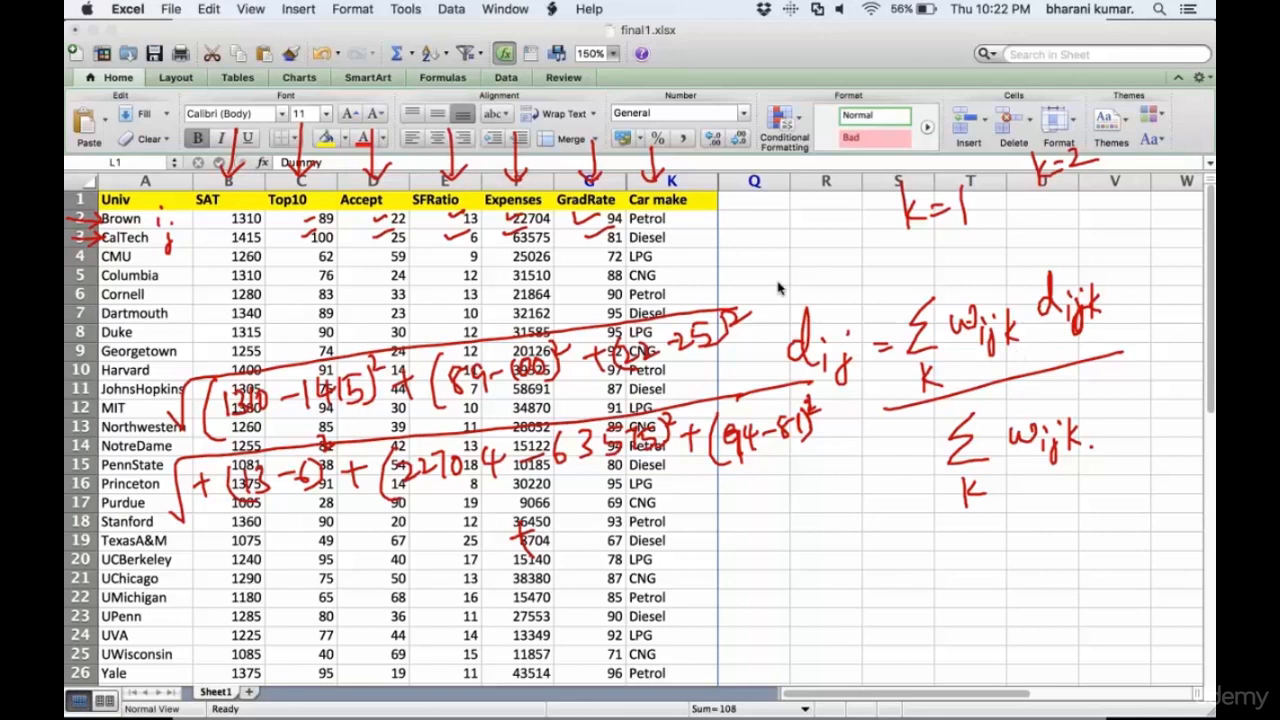
{"action": "mouse_move", "coordinate": [985, 370]}
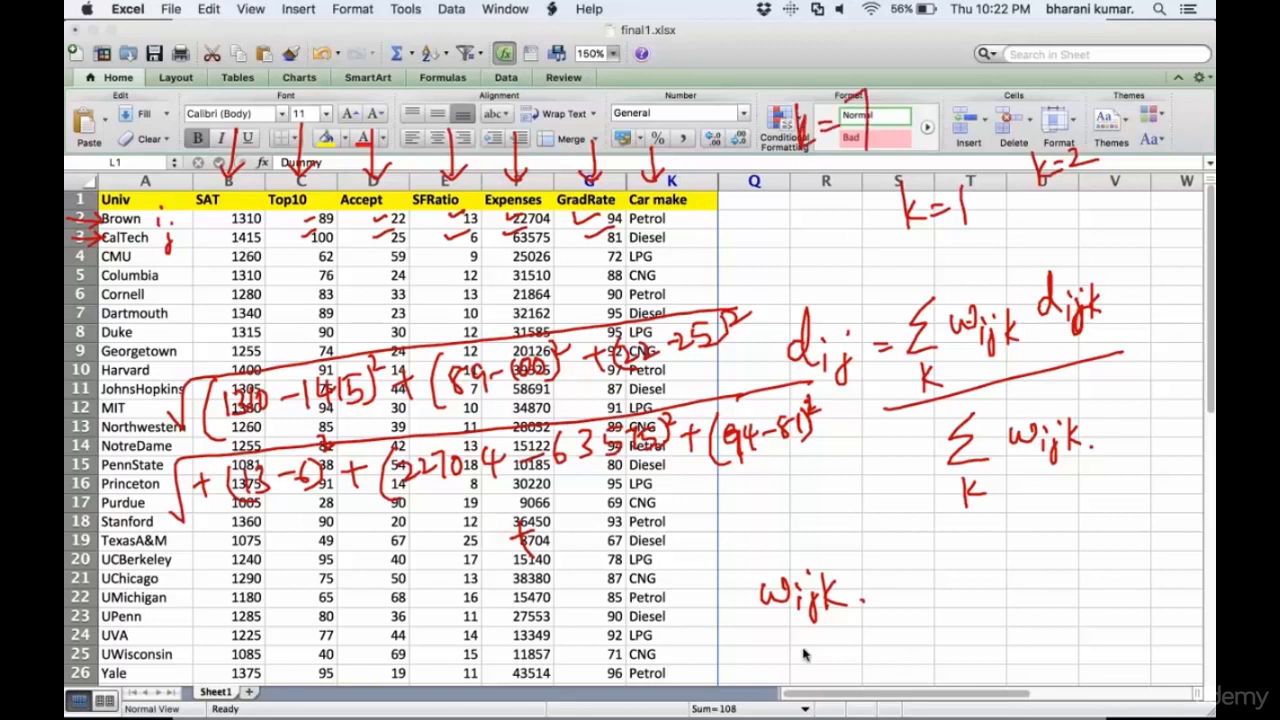
{"action": "mouse_move", "coordinate": [172, 238]}
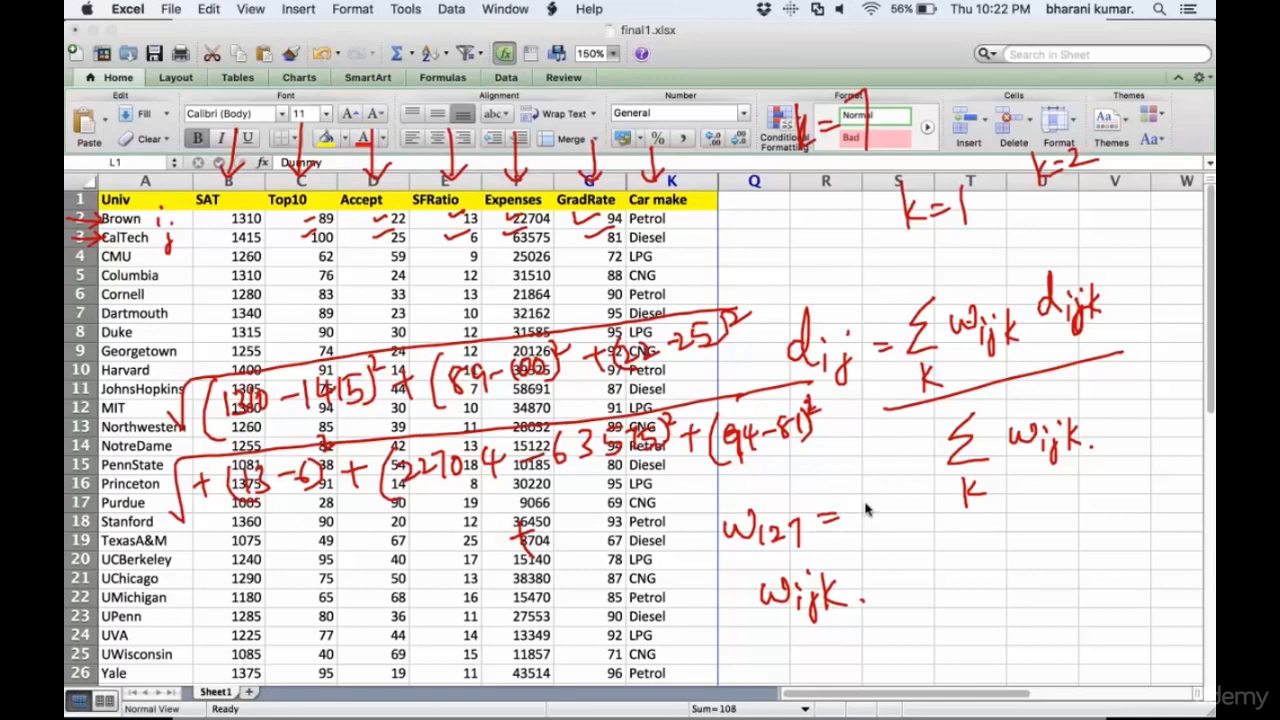
Step: Write w127 = 1 and note 'Dissimilar' beside the differing car makes
{"action": "left_click_drag", "start_coordinate": [860, 490], "coordinate": [858, 535]}
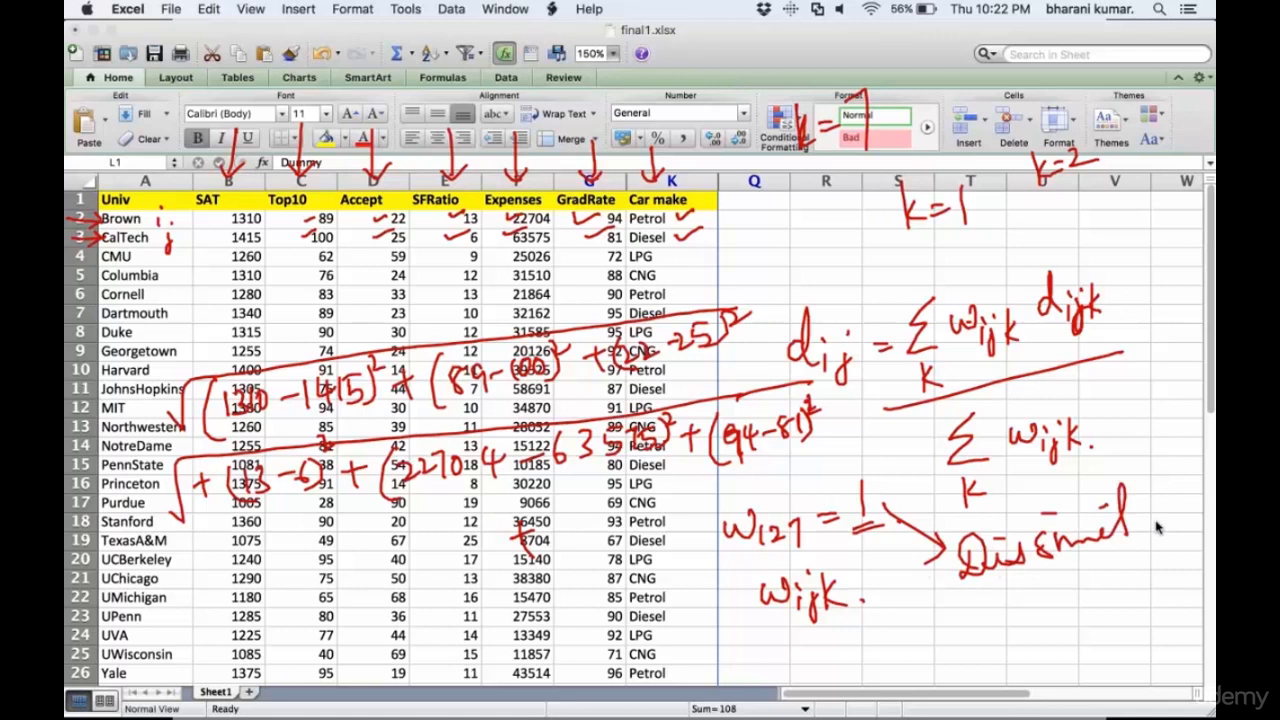
{"action": "left_click_drag", "start_coordinate": [1130, 530], "coordinate": [1180, 525]}
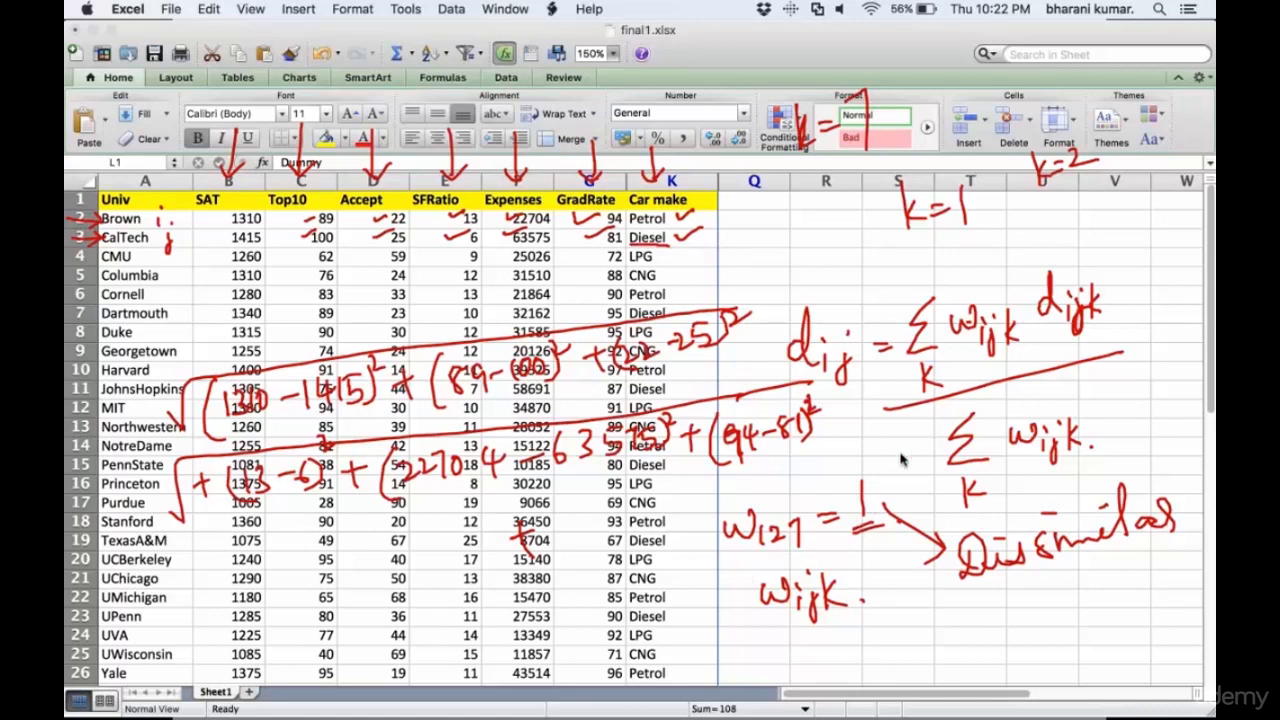
{"action": "mouse_move", "coordinate": [1095, 303]}
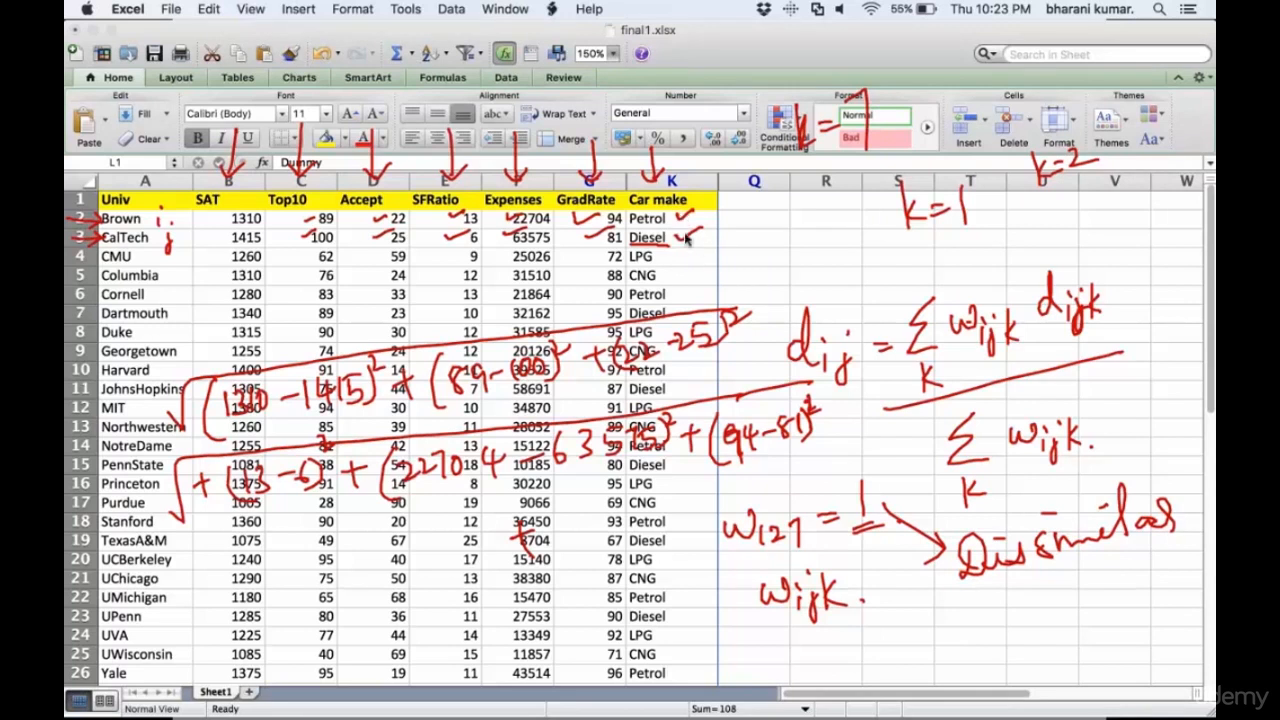
{"action": "mouse_move", "coordinate": [700, 250]}
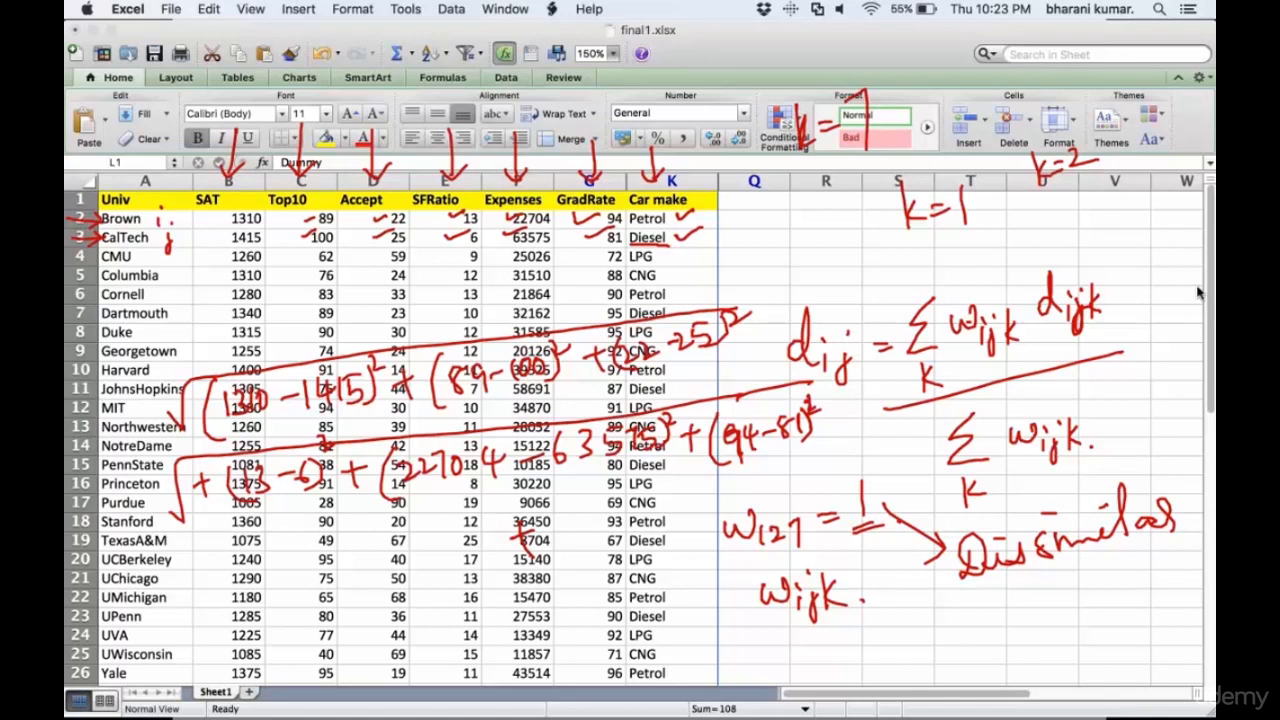
{"action": "mouse_move", "coordinate": [1117, 392]}
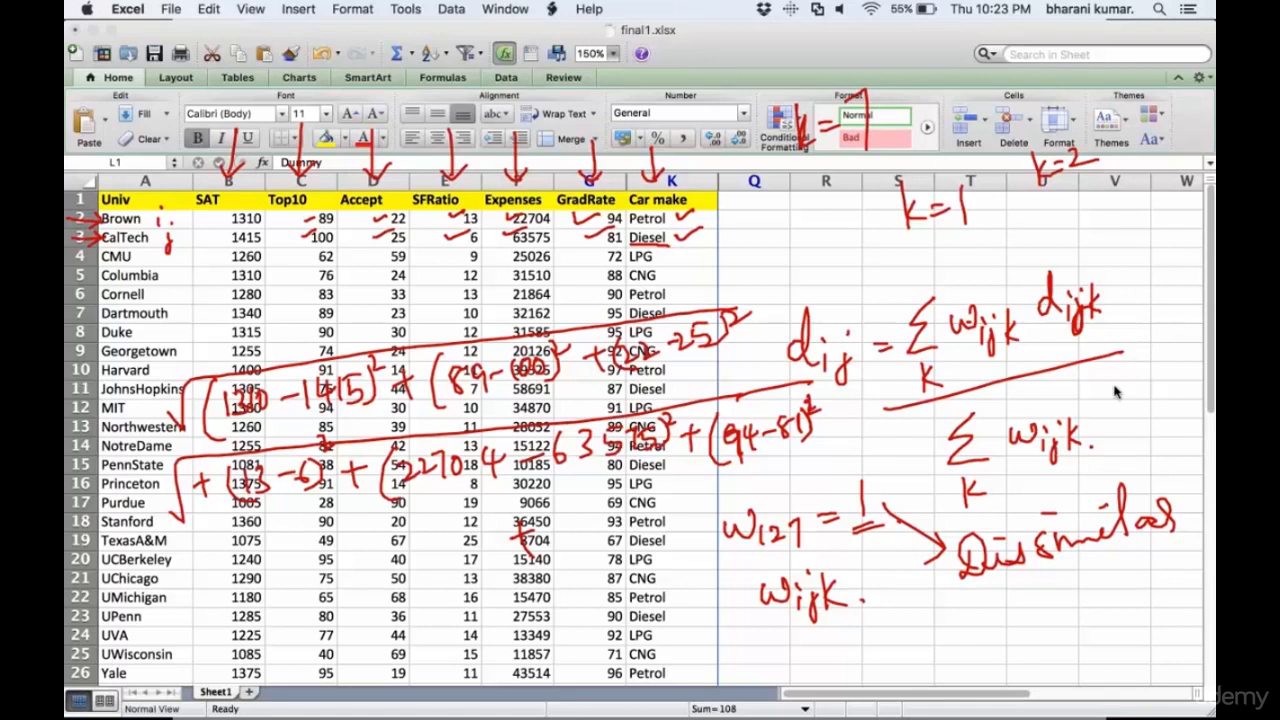